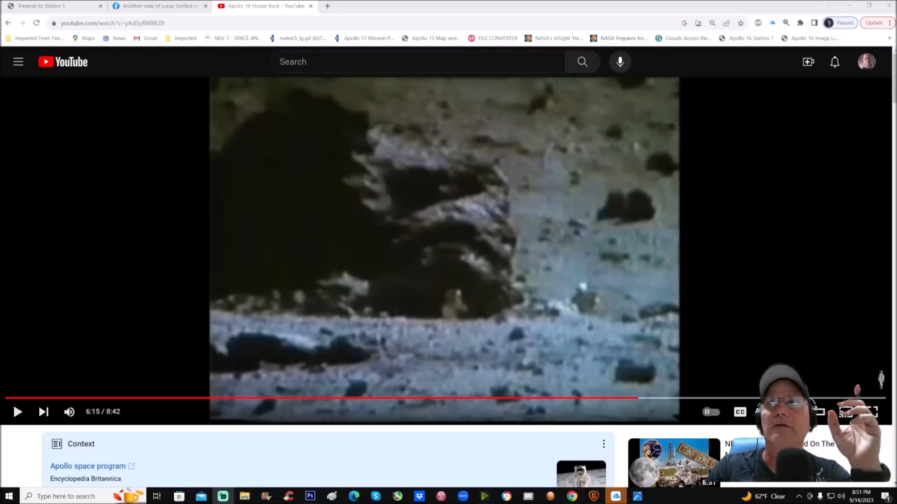
Step: Mark suspect spots on the AI-enhanced House Rock image with green brush loops, then clear the marks
left_click(310, 496)
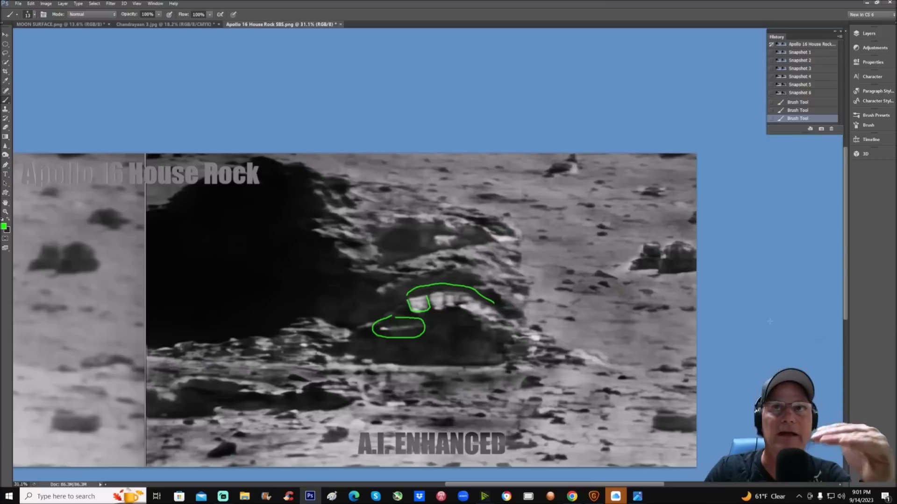
left_click(799, 51)
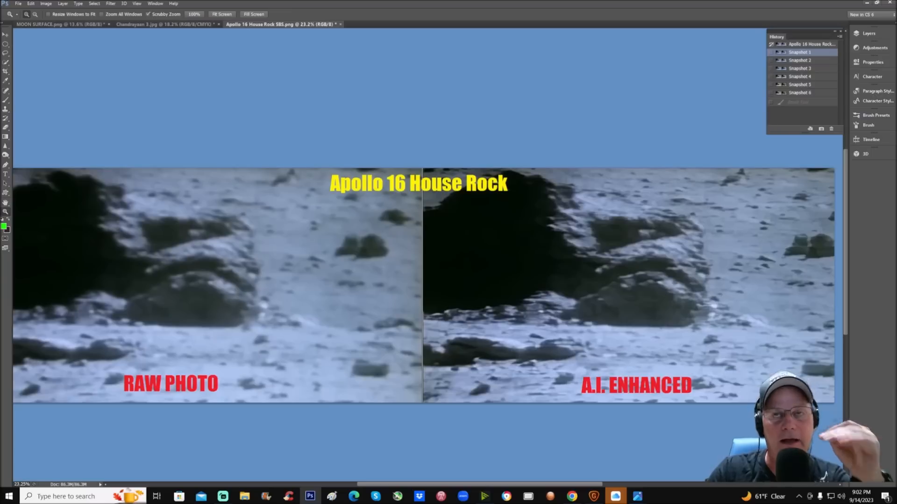